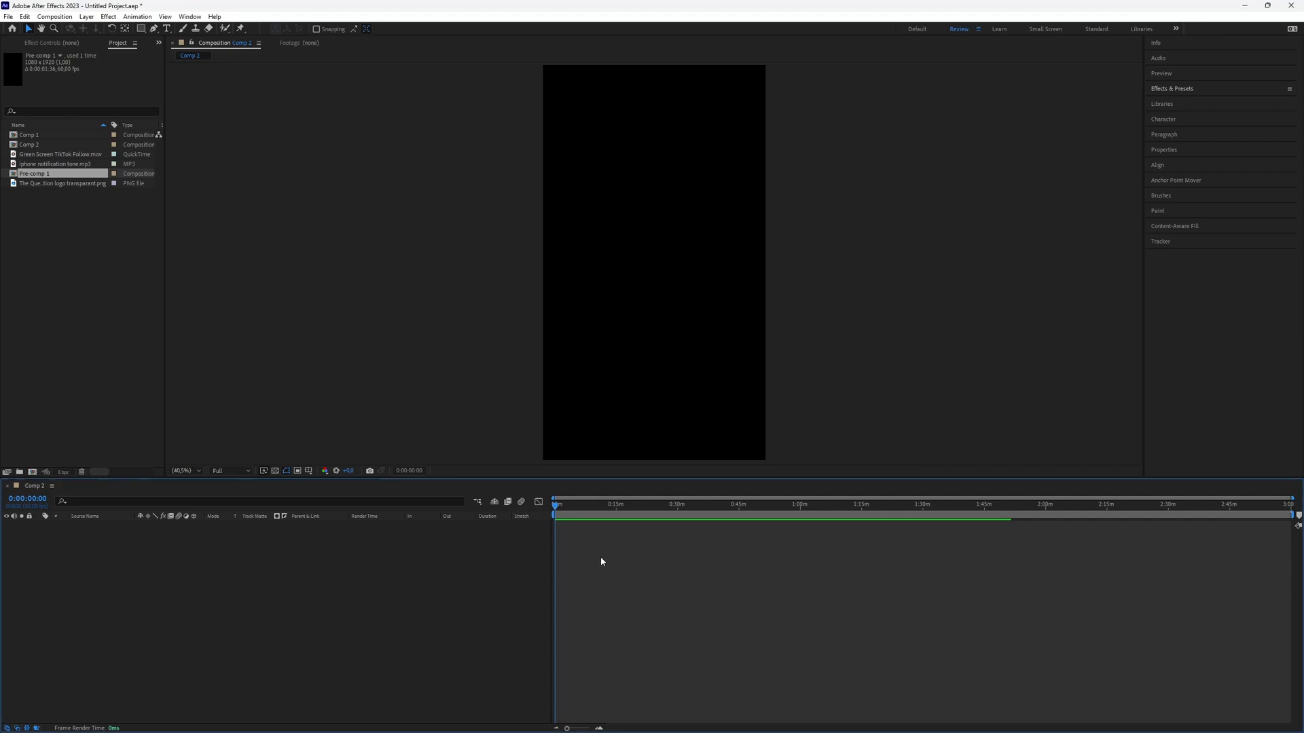
mouse_move(678, 606)
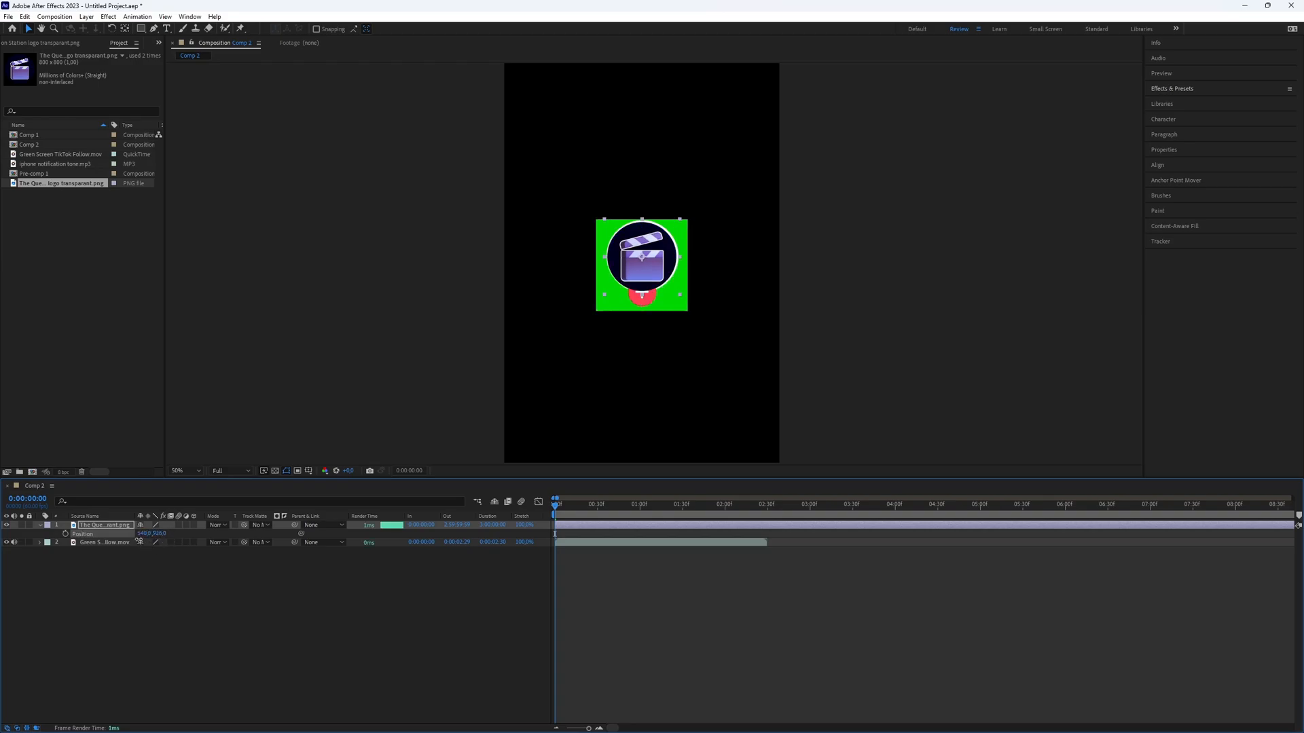
Step: Apply Color Key to the follow clip and eyedrop the dark circle colour to key it out
left_click(1172, 88)
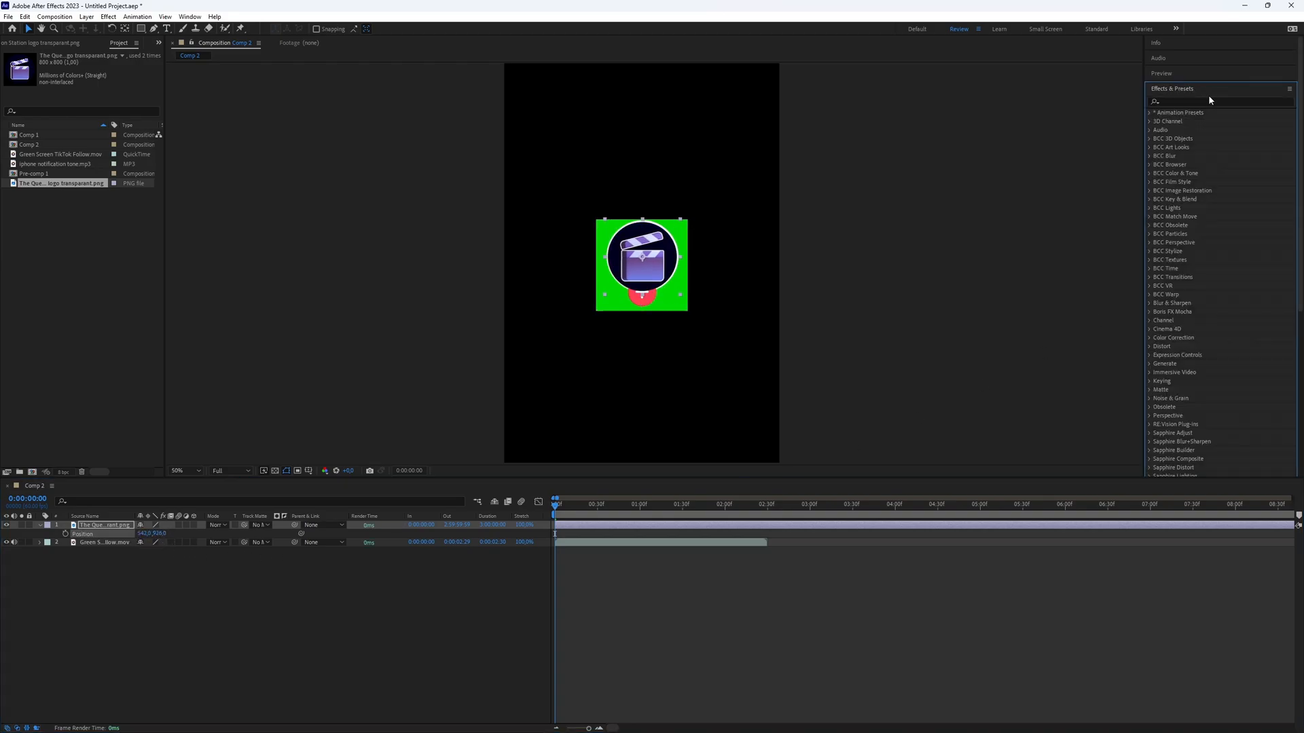
type("key")
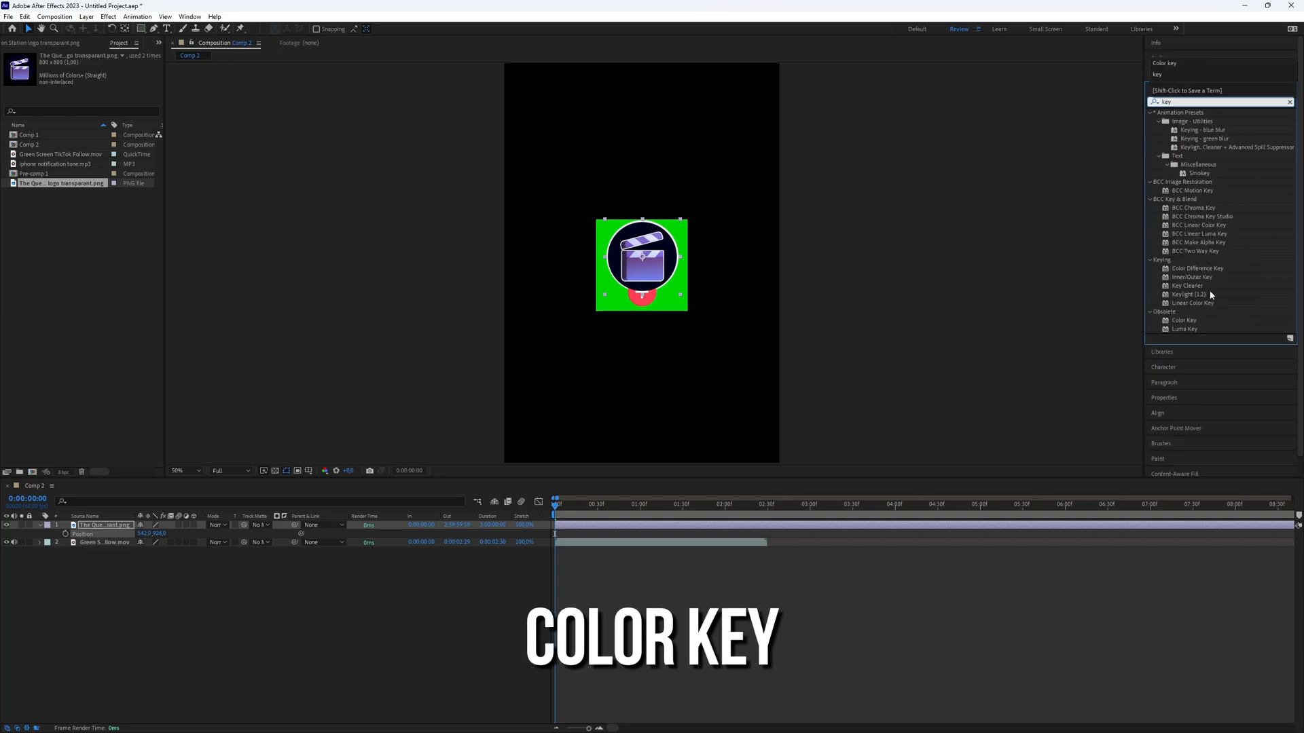
double_click(1184, 320)
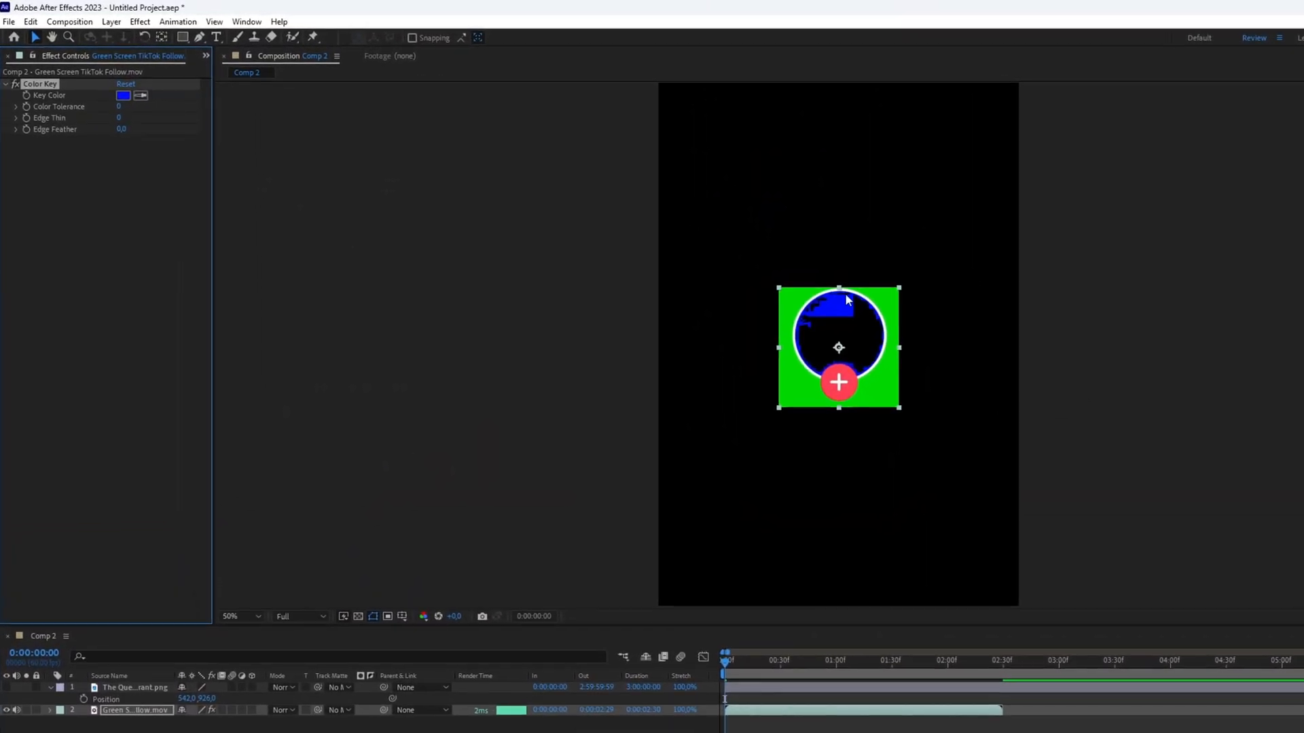
left_click(231, 617)
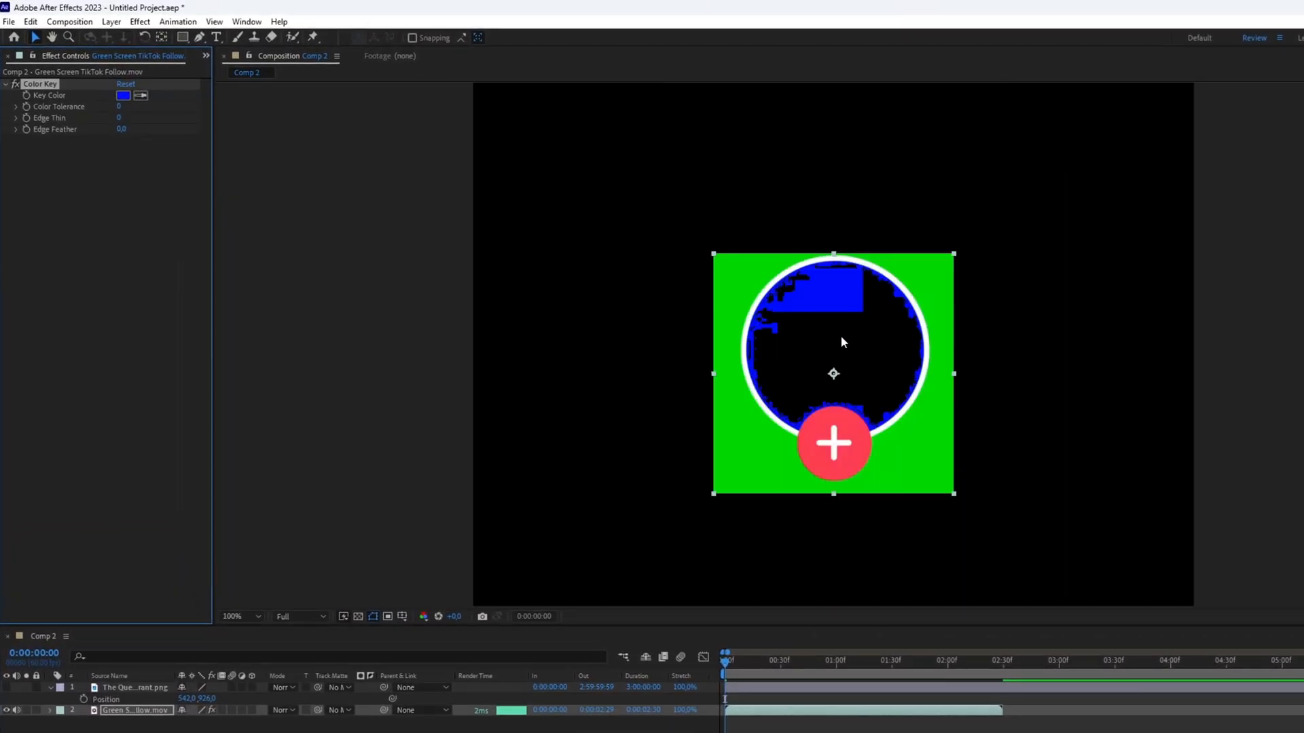
mouse_move(780, 366)
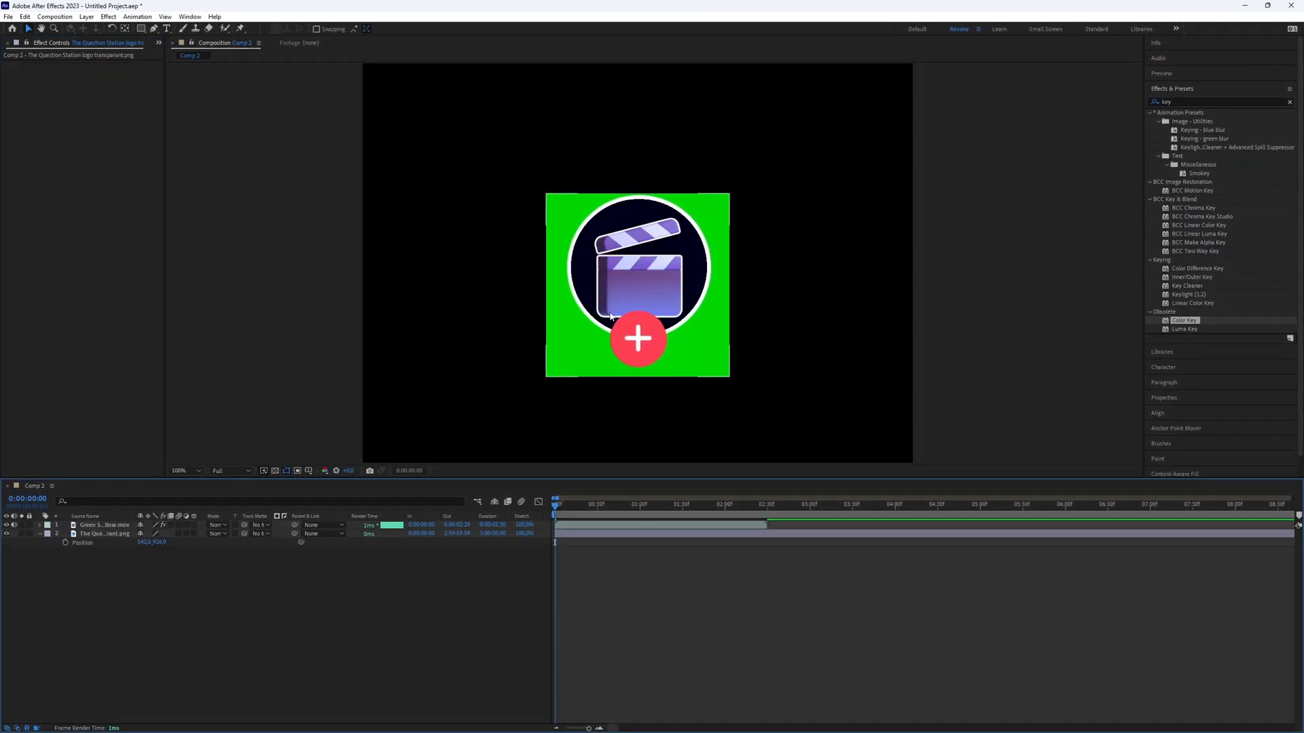
Step: Adjust the logo layer's Position so it sits centered inside the button's circle
left_click(106, 534)
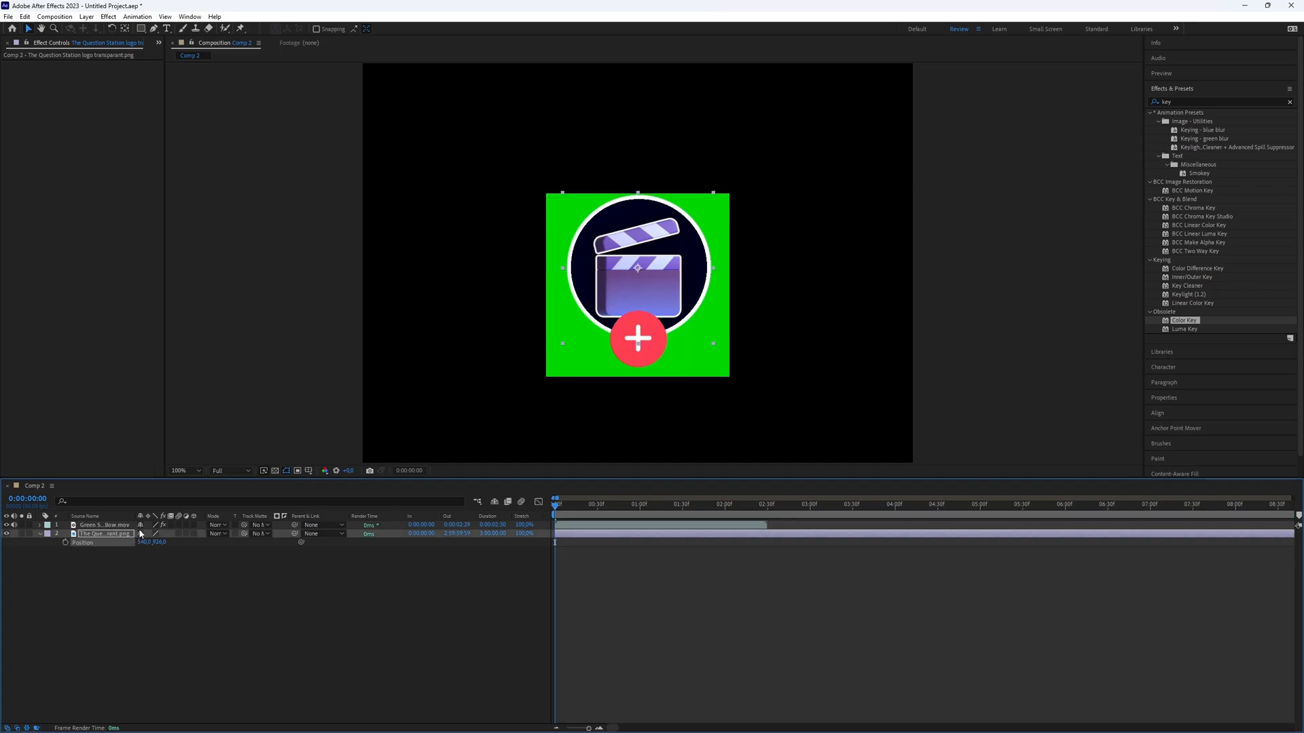
mouse_move(602, 649)
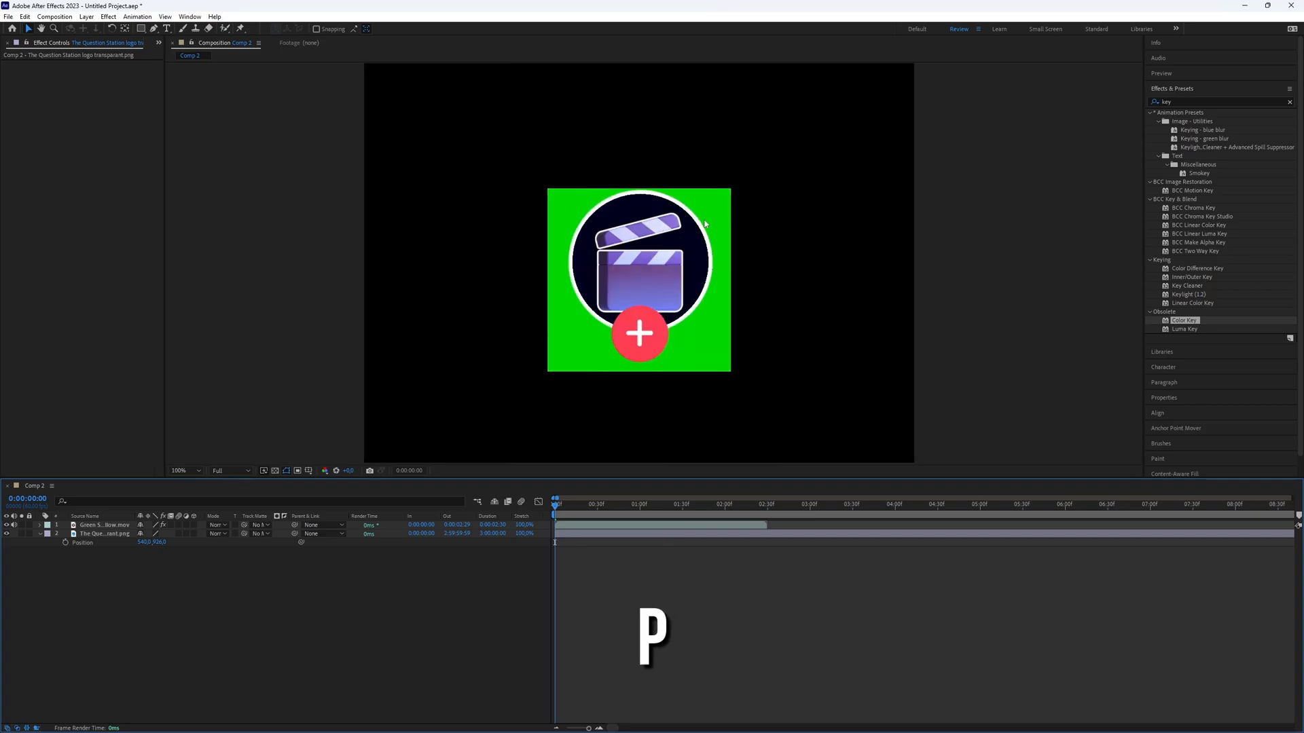
left_click(106, 524)
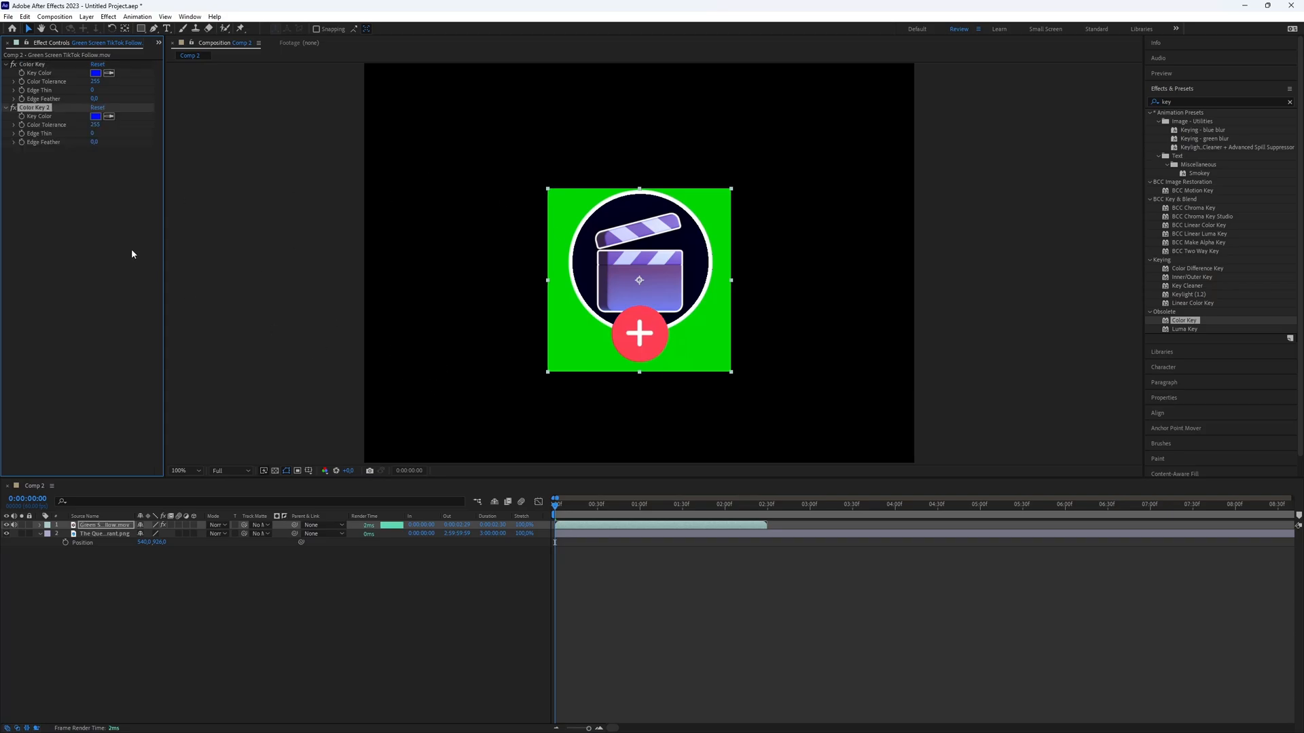
Step: Duplicate Color Key to remove the green background and Time Stretch the clip to 75%
key("ctrl+d")
type("75")
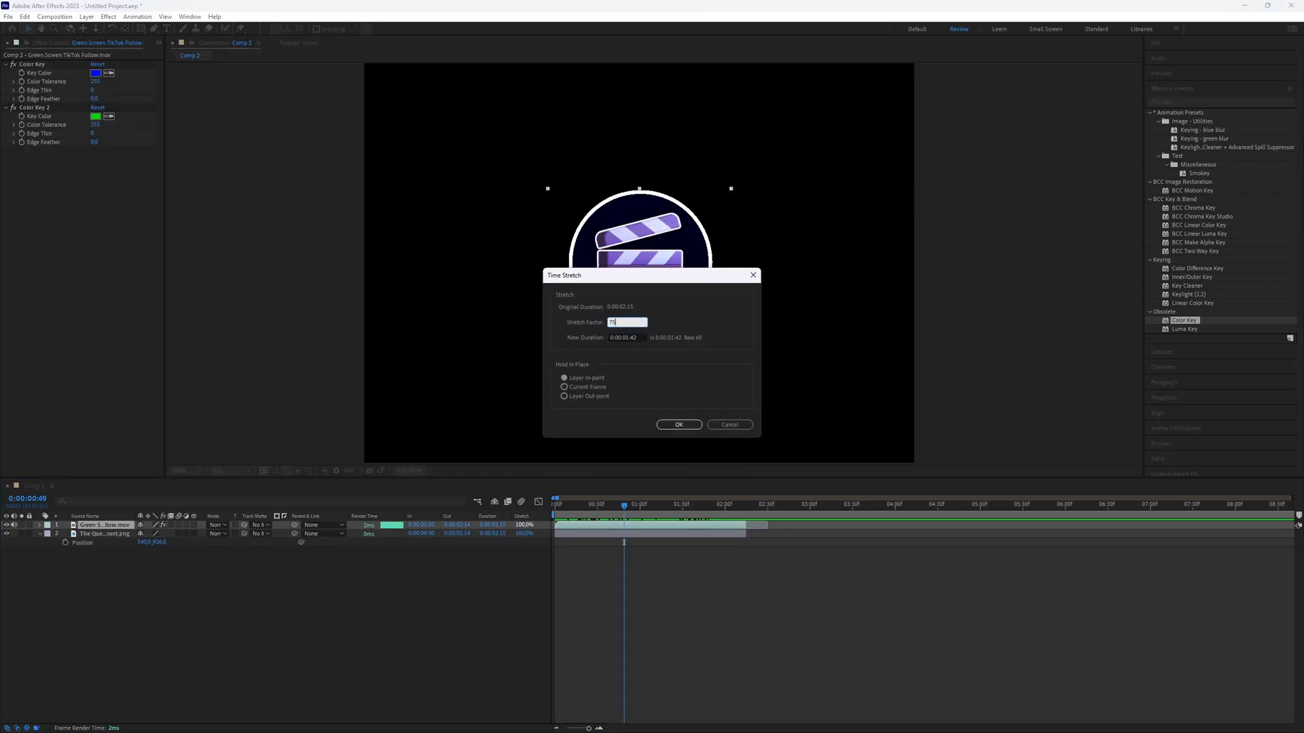
left_click(679, 424)
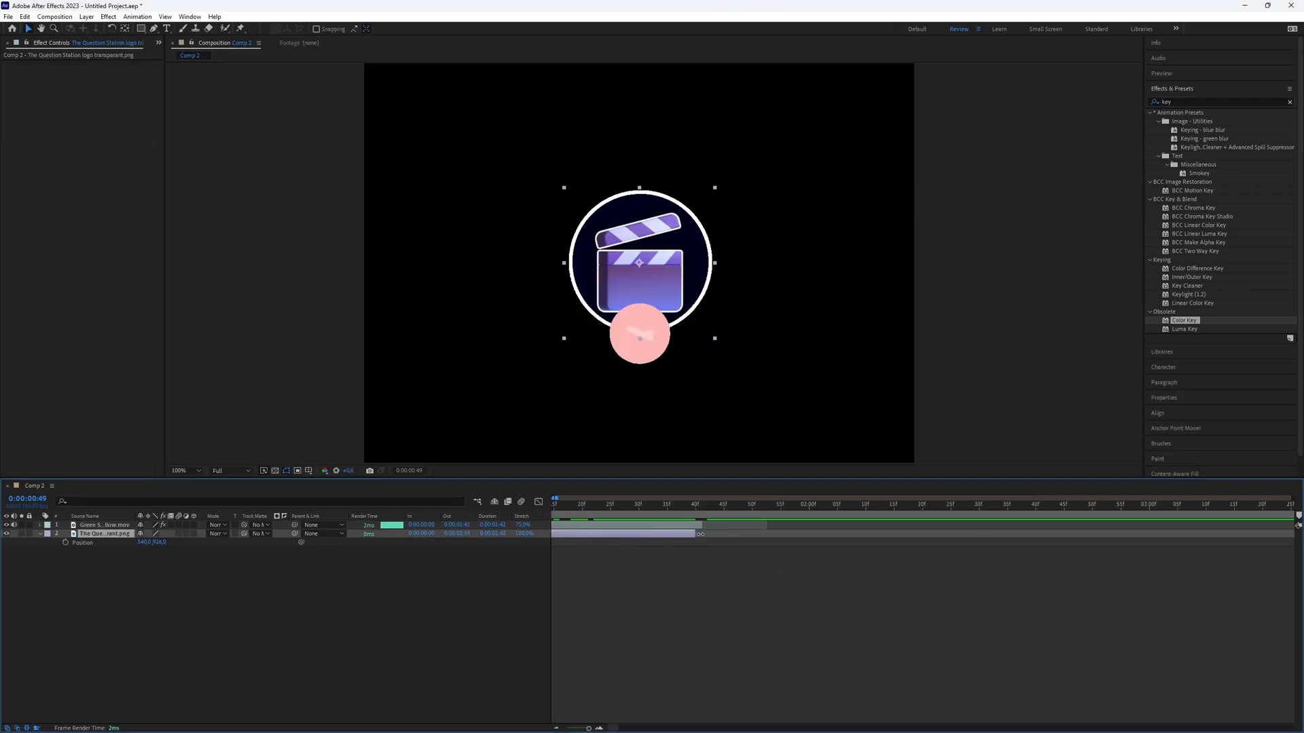
Step: Pre-compose the button and logo layers into Pre-comp 2
right_click(639, 278)
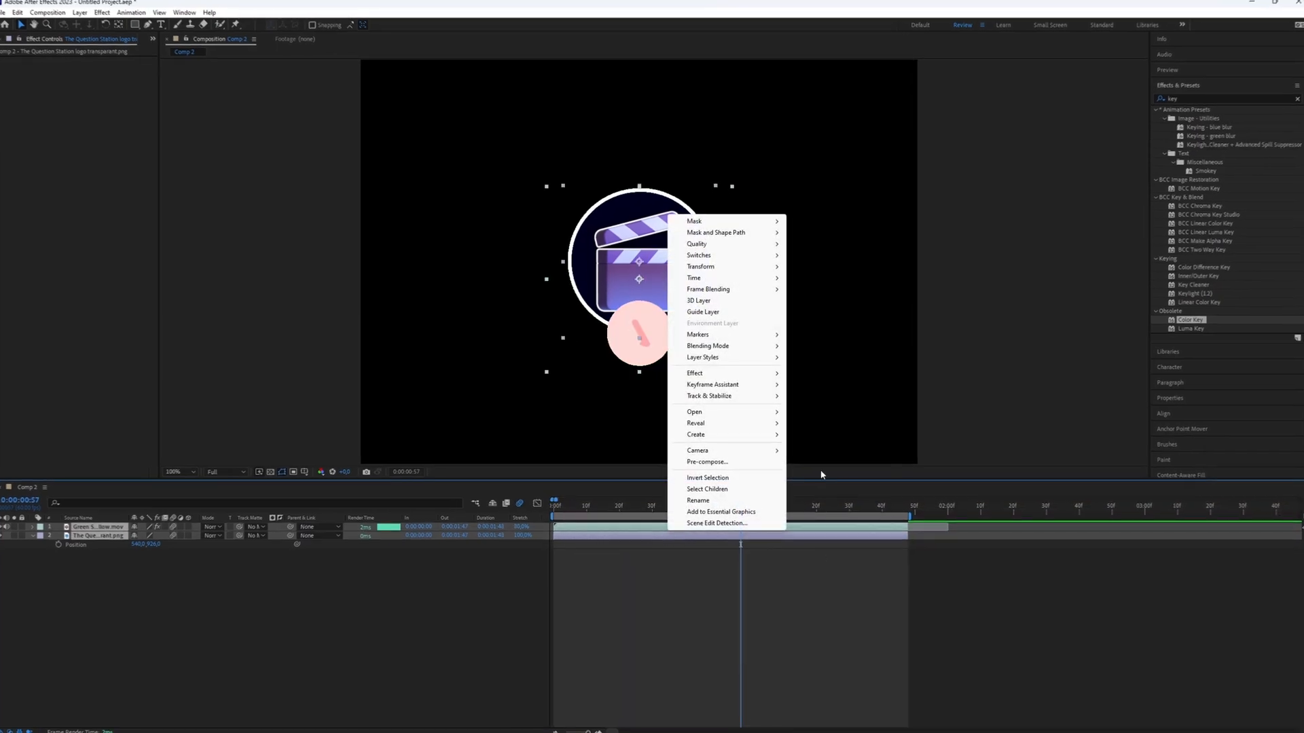
left_click(707, 461)
type("transform")
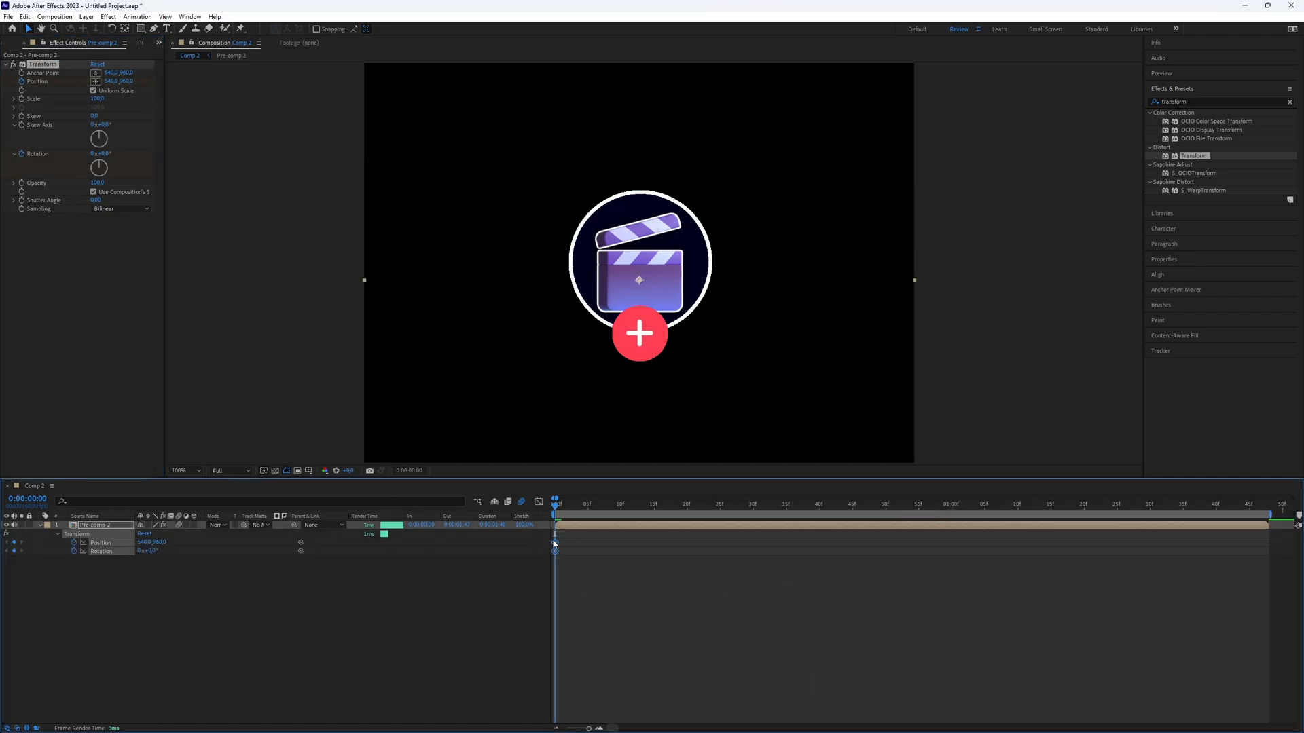
Step: Keyframe the slide-up and rotation from below the frame, then ease the keyframes with F9
key("u")
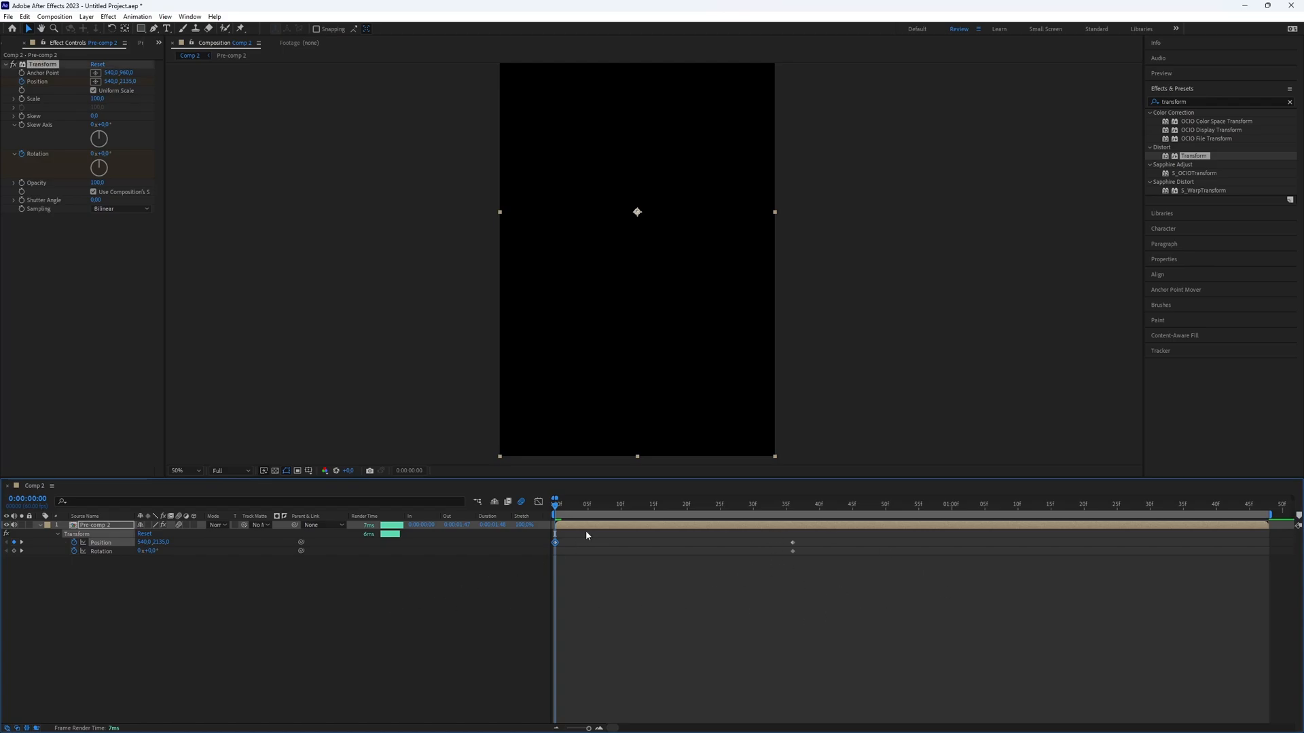
left_click(660, 504)
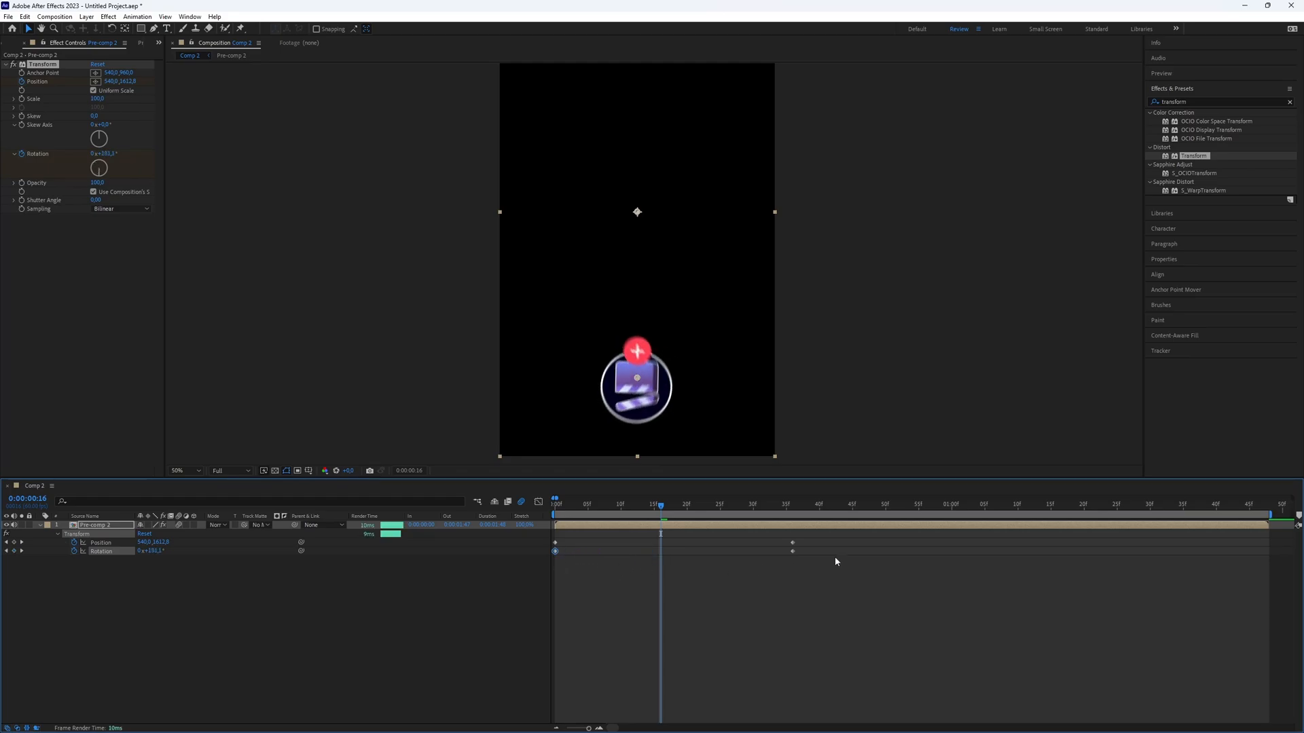
key("f9")
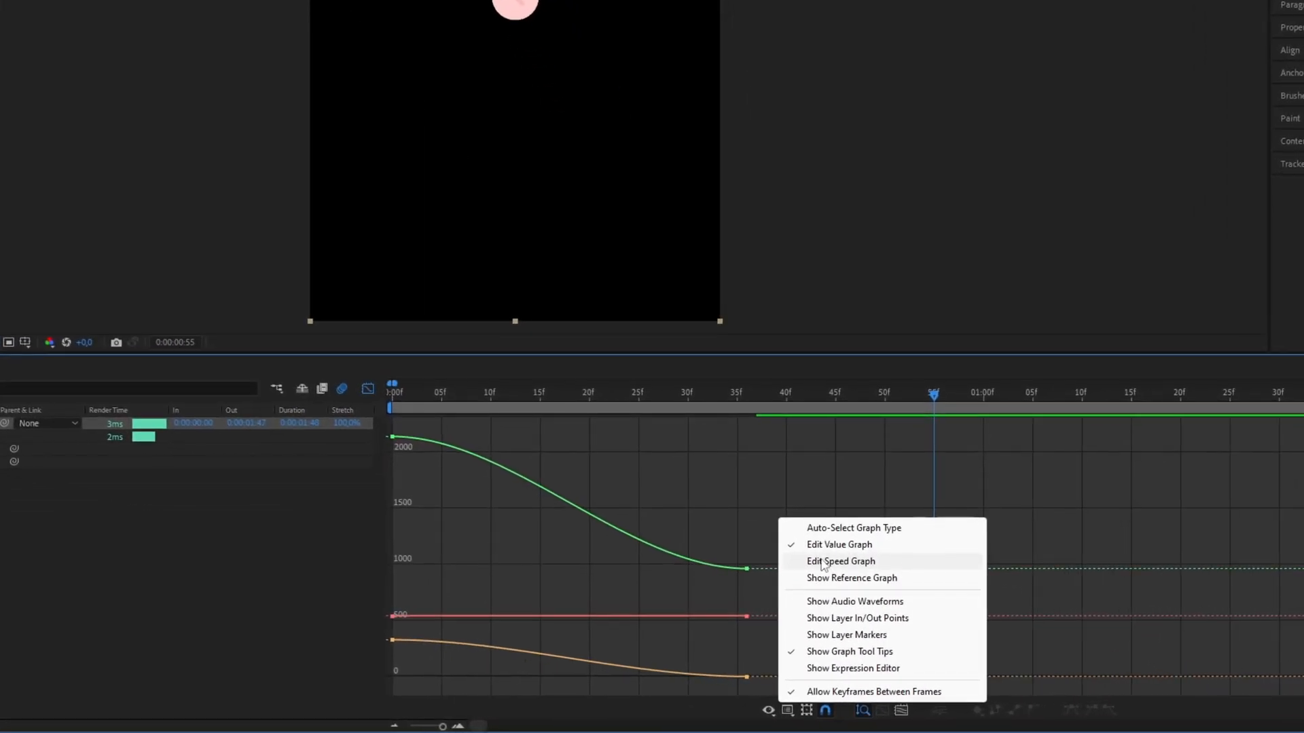
Step: Edit the position speed graph and pull the influence handles for a sharper ease
left_click(840, 561)
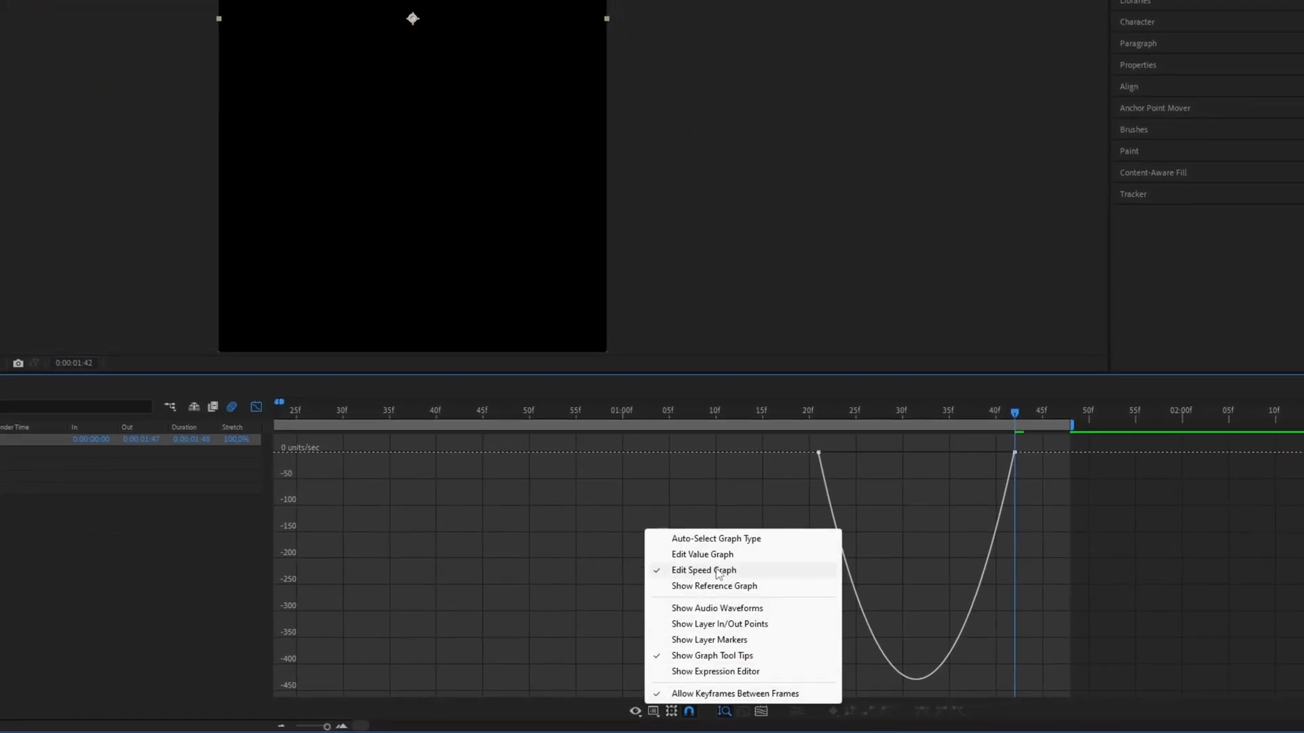
Step: Ease the 100-to-0 scale keyframes, then return to the value graph view
left_click(702, 554)
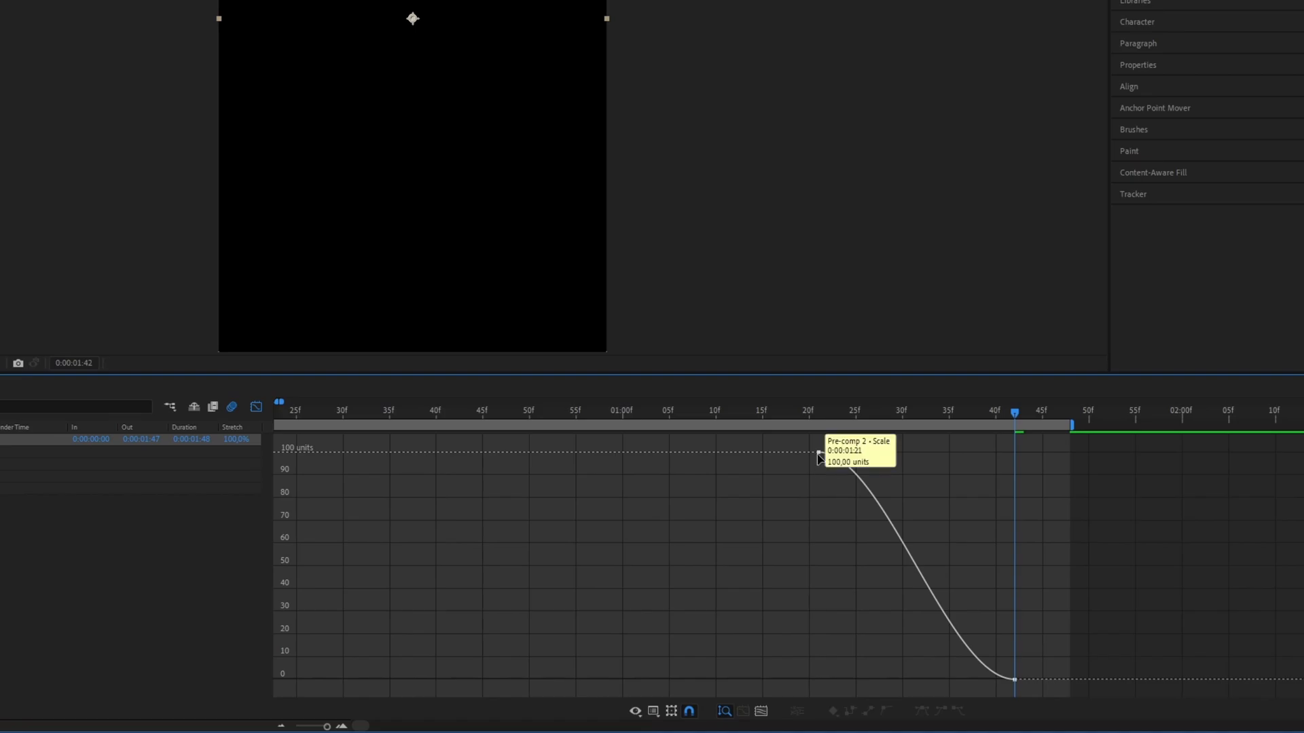